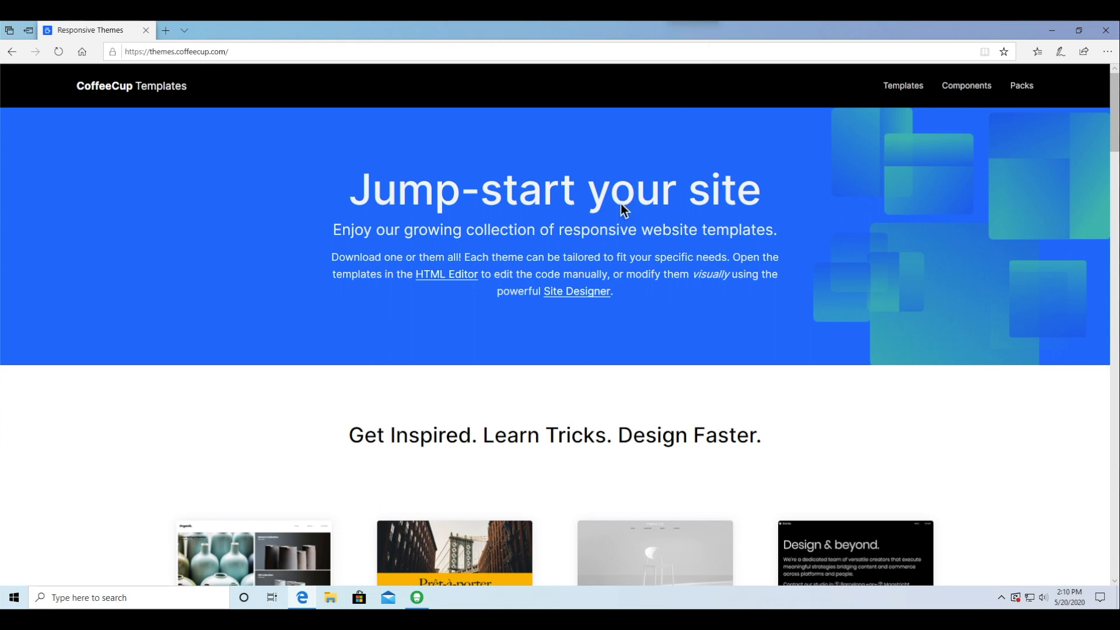
{"action": "mouse_move", "coordinate": [785, 283]}
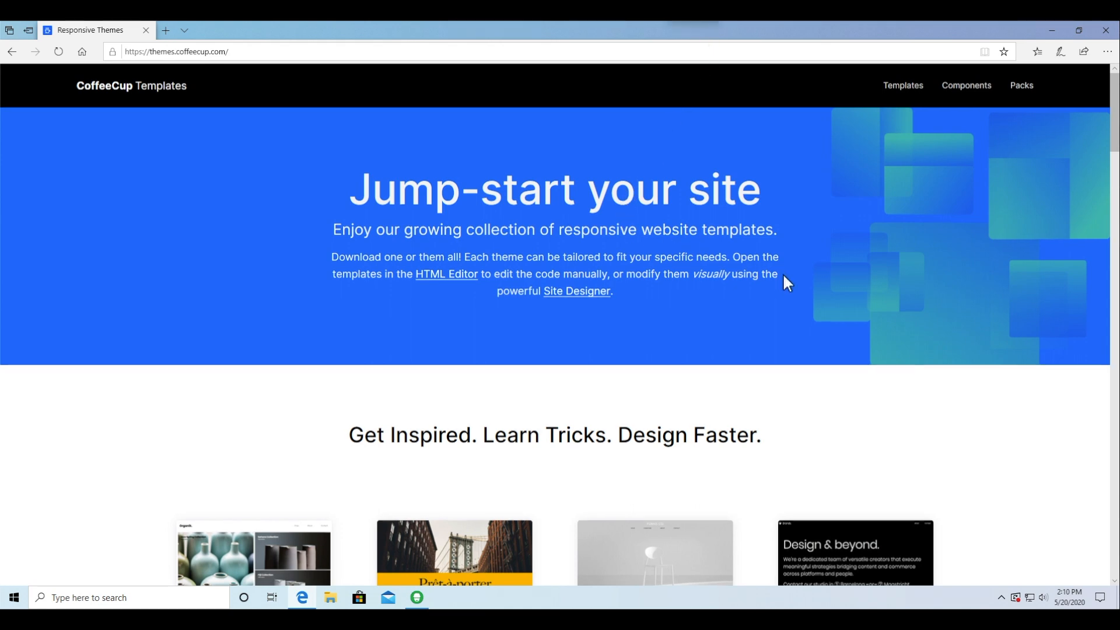
- Browse the CoffeeCup Templates list and open the Brands template's detail page
{"action": "scroll", "scroll_direction": "down", "scroll_amount": 3}
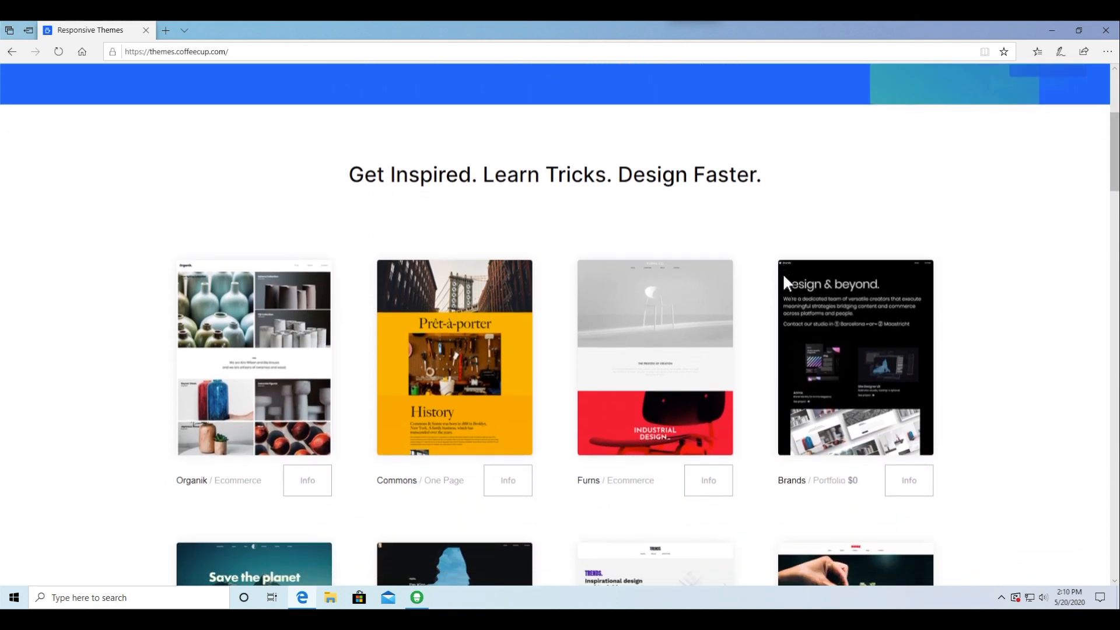
{"action": "scroll", "scroll_direction": "down", "scroll_amount": 3}
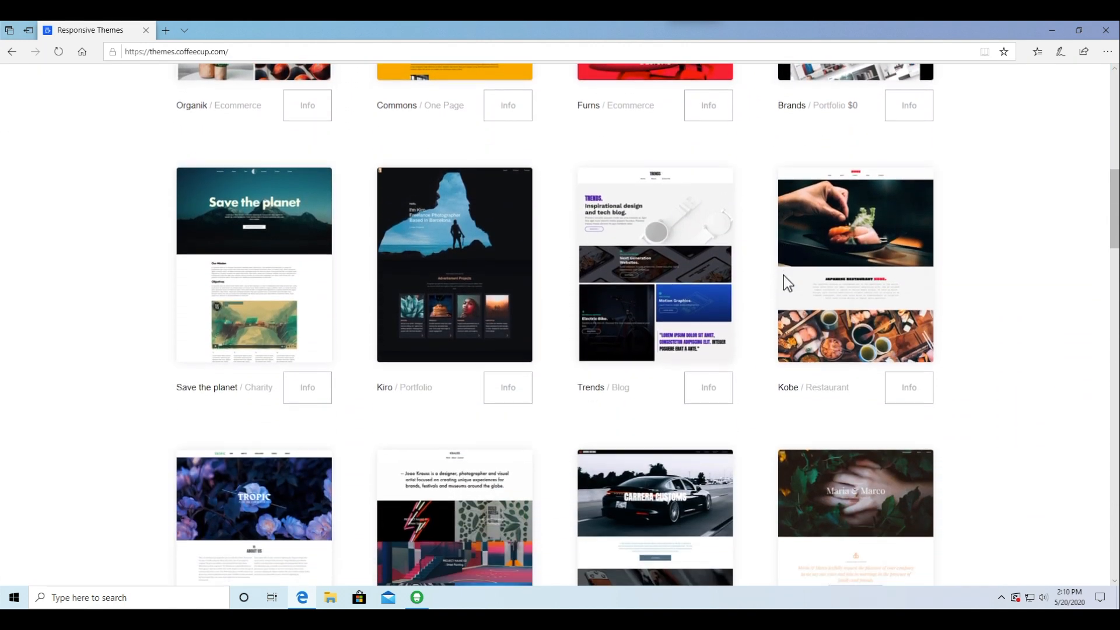
{"action": "scroll", "scroll_direction": "down", "scroll_amount": 3}
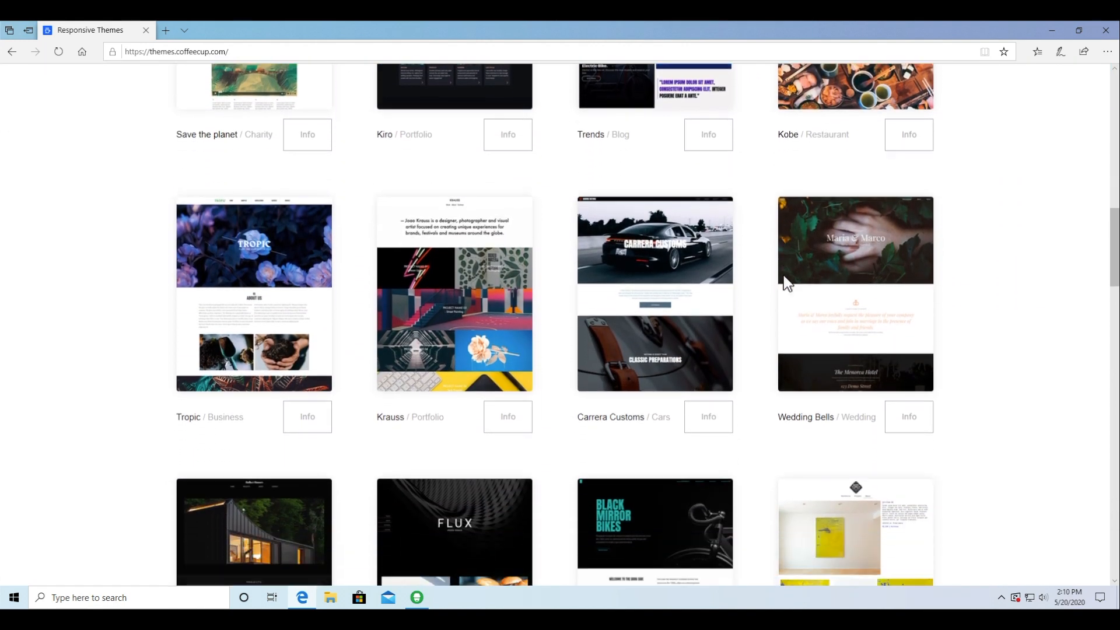
{"action": "scroll", "scroll_direction": "down", "scroll_amount": 3}
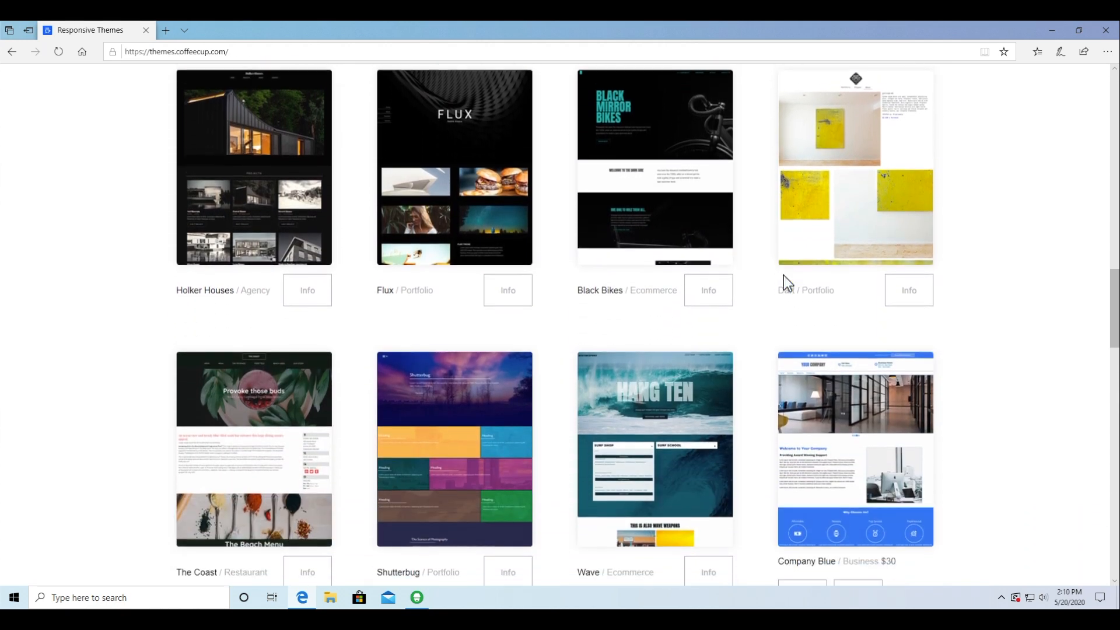
{"action": "scroll", "scroll_direction": "down", "scroll_amount": 3}
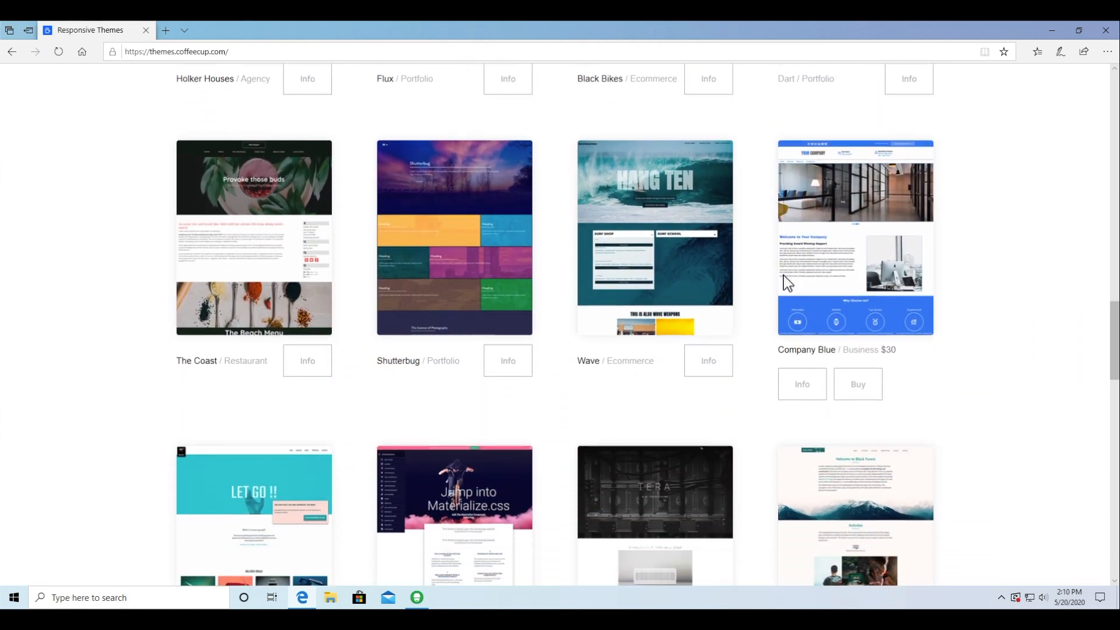
{"action": "scroll", "scroll_direction": "down", "scroll_amount": 3}
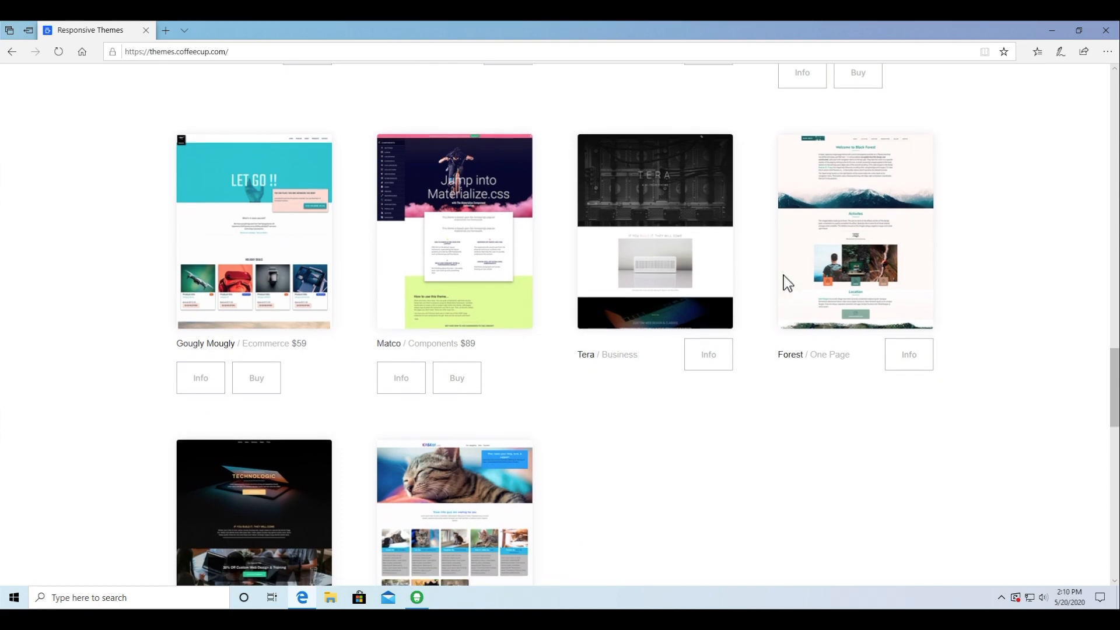
{"action": "scroll", "scroll_direction": "down", "scroll_amount": 3}
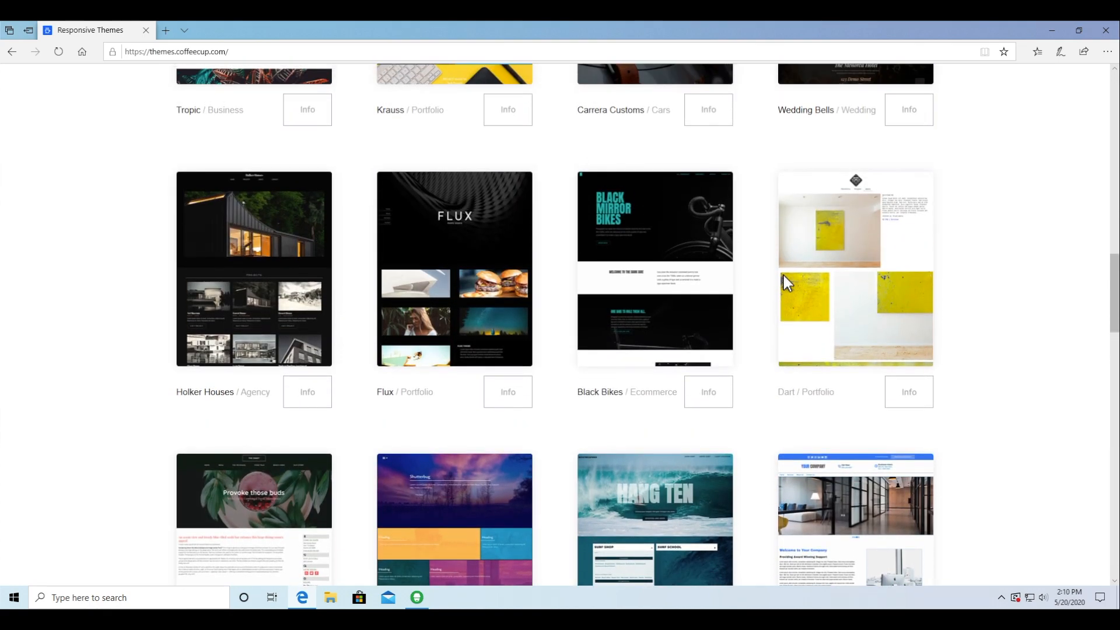
{"action": "scroll", "scroll_direction": "up", "scroll_amount": 3}
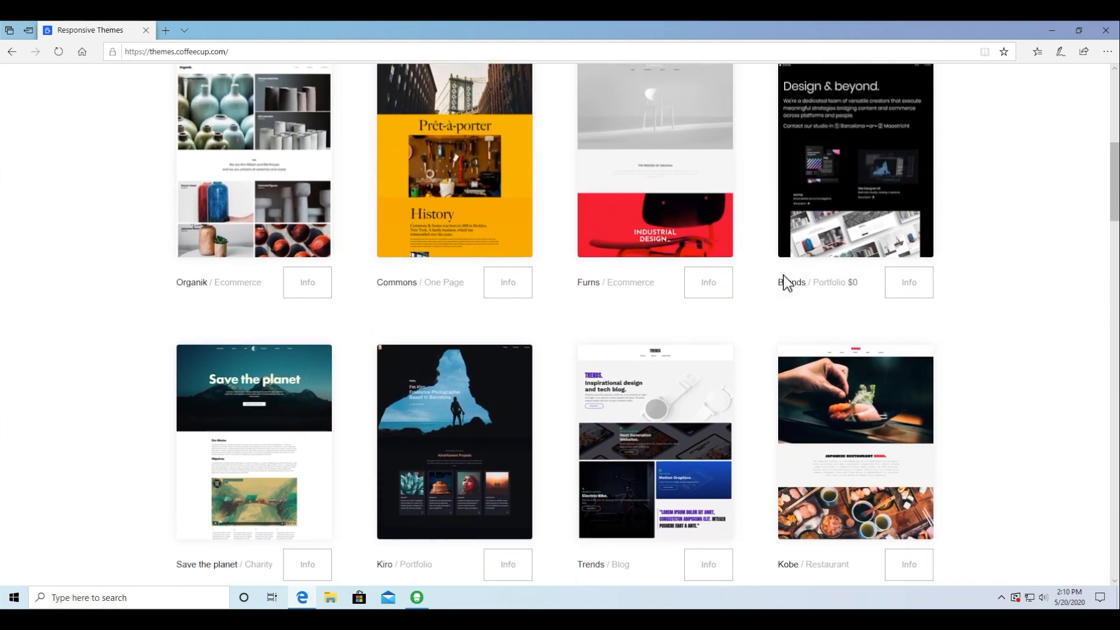
{"action": "scroll", "scroll_direction": "down", "scroll_amount": 3}
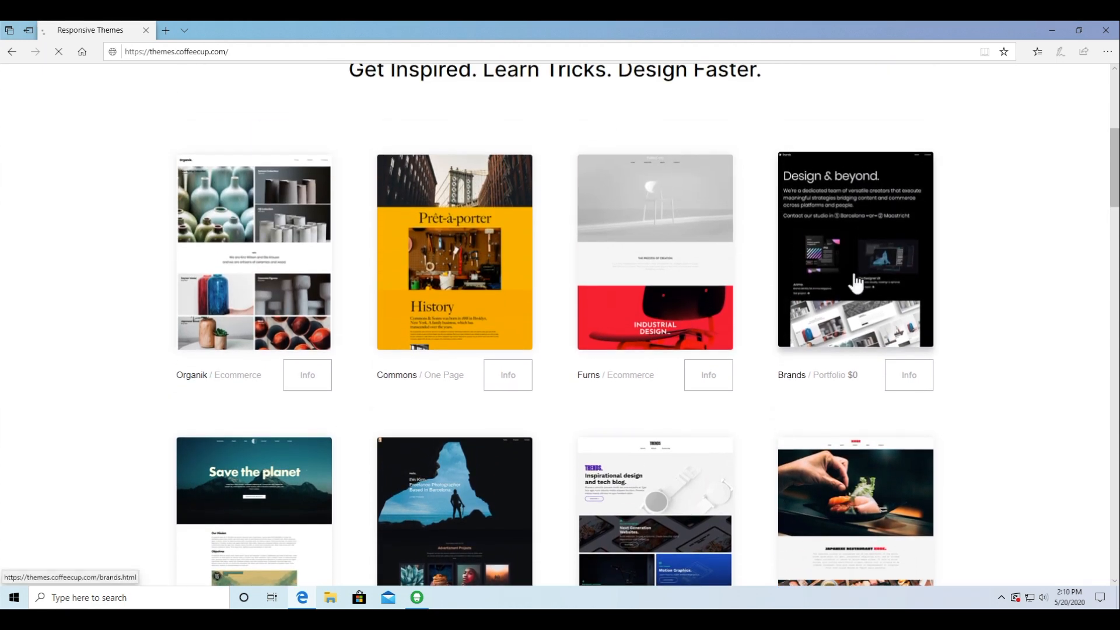
{"action": "left_click", "coordinate": [854, 248]}
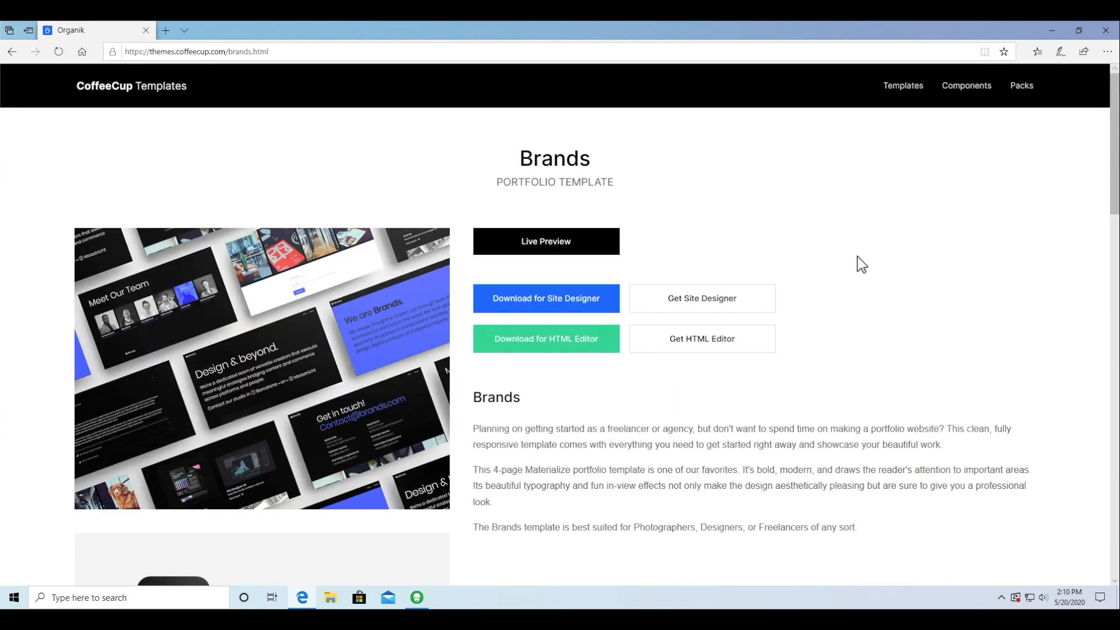
- Download the Brands template for HTML Editor and save Brands.cct
{"action": "scroll", "scroll_direction": "down", "scroll_amount": 3}
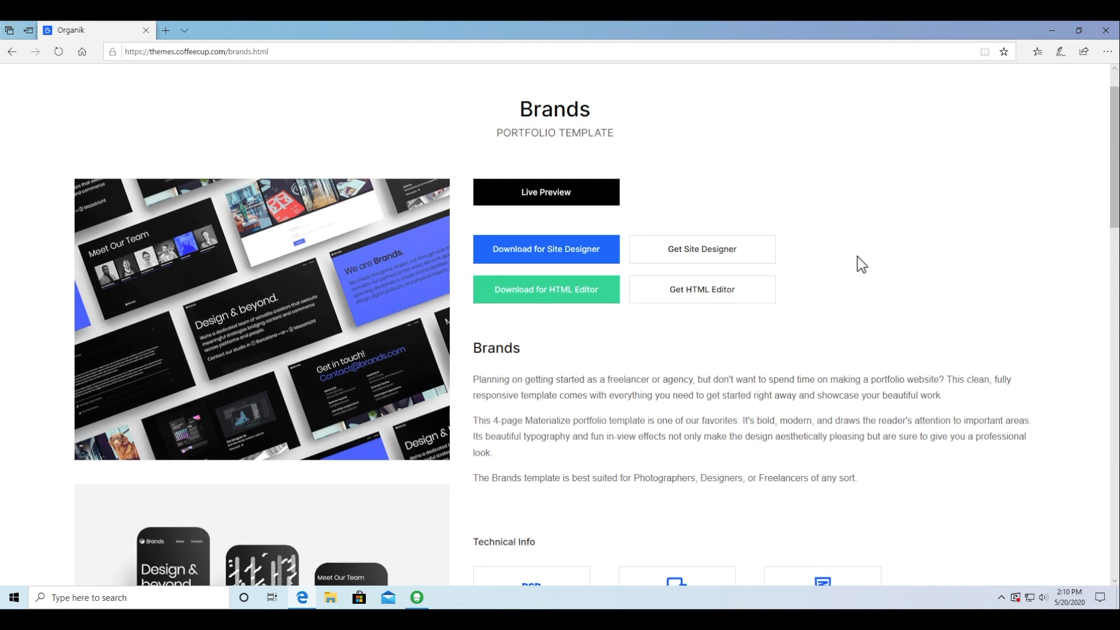
{"action": "mouse_move", "coordinate": [589, 194]}
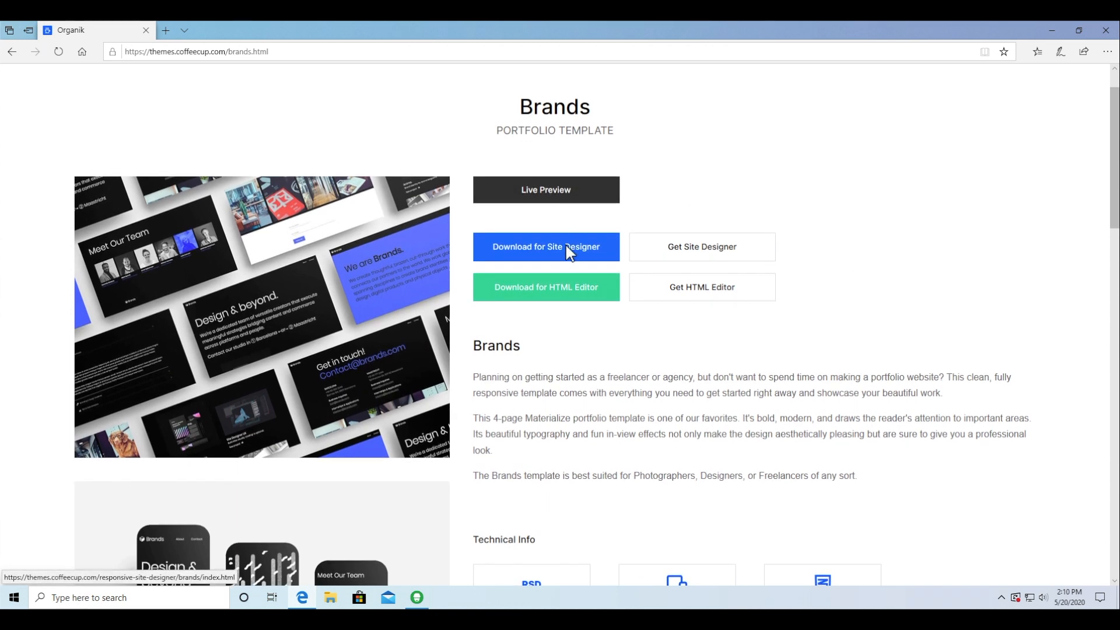
{"action": "left_click", "coordinate": [546, 286]}
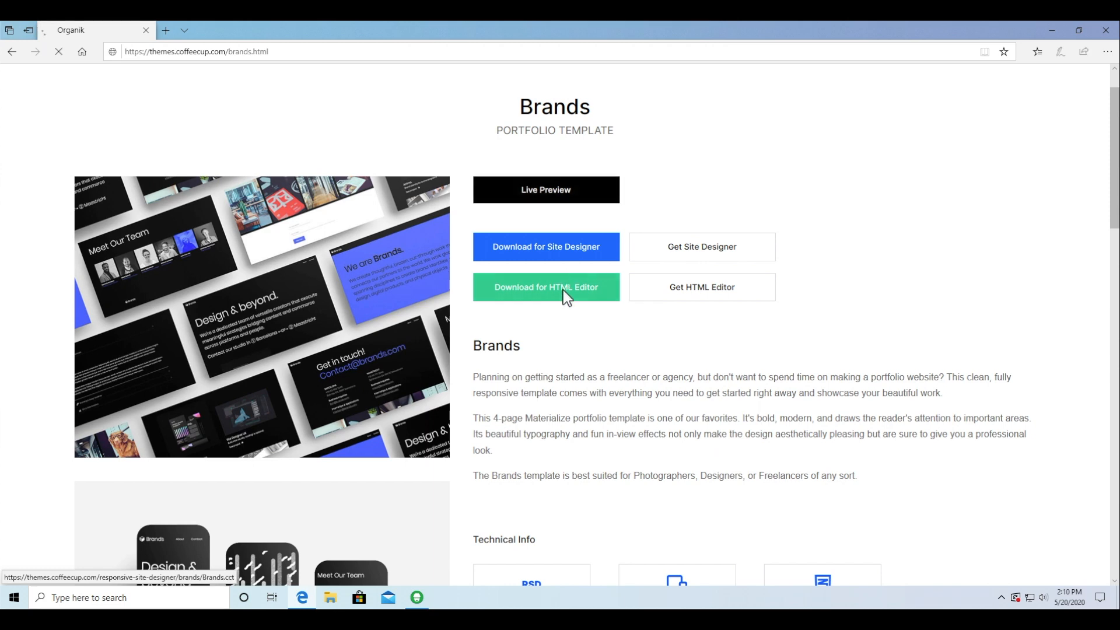
{"action": "left_click", "coordinate": [544, 286]}
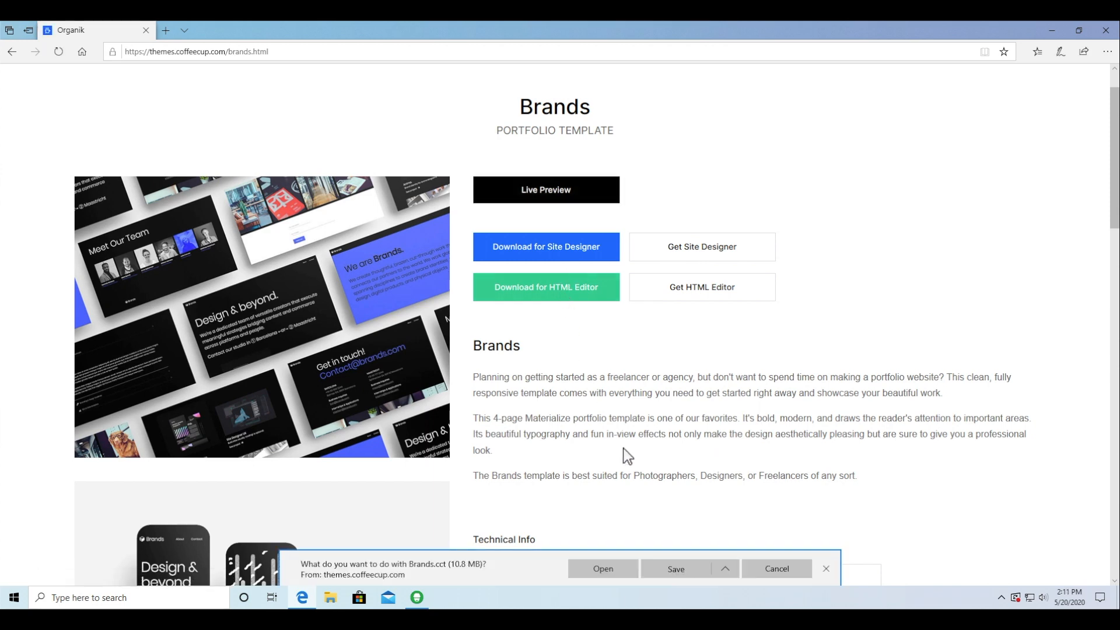
{"action": "left_click", "coordinate": [674, 568]}
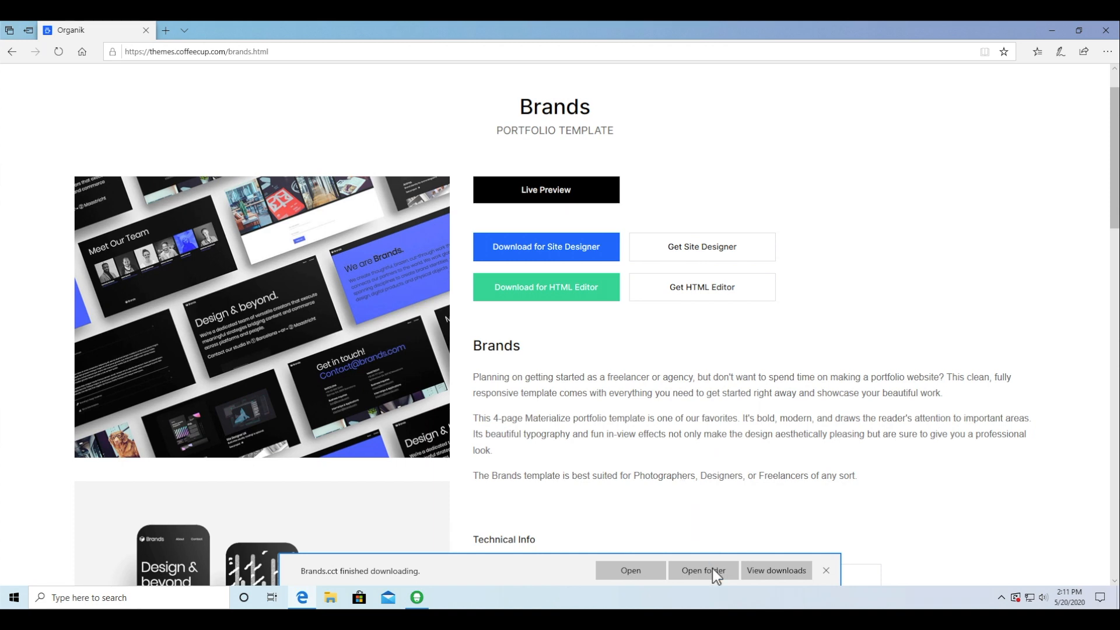
- Open the downloaded Brands.cct from its folder and dismiss the import success message
{"action": "left_click", "coordinate": [702, 569]}
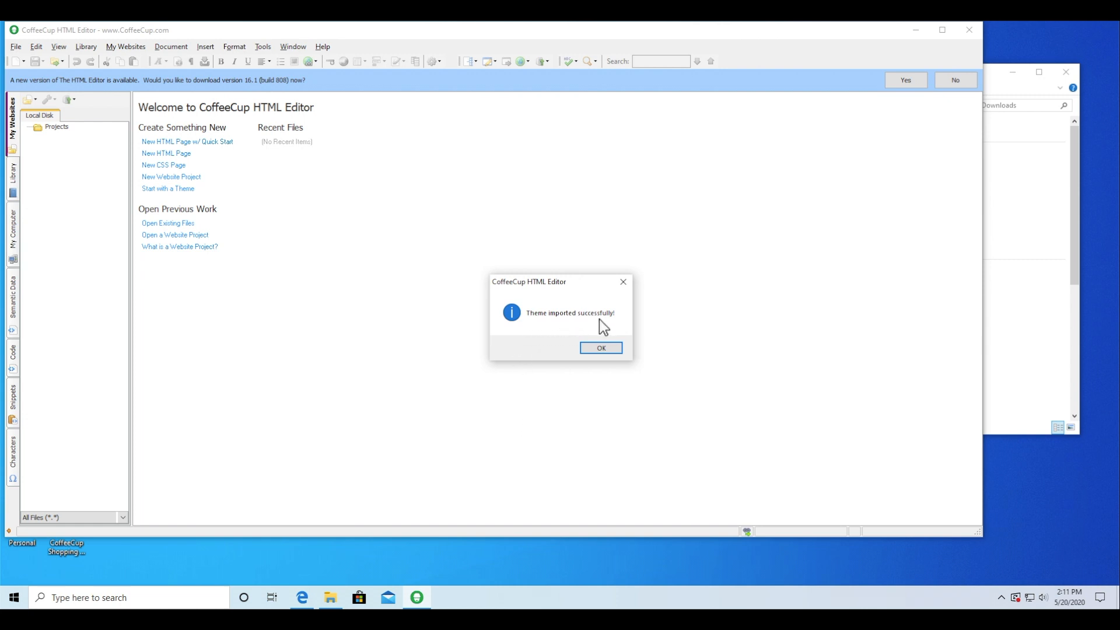
{"action": "left_click", "coordinate": [599, 348]}
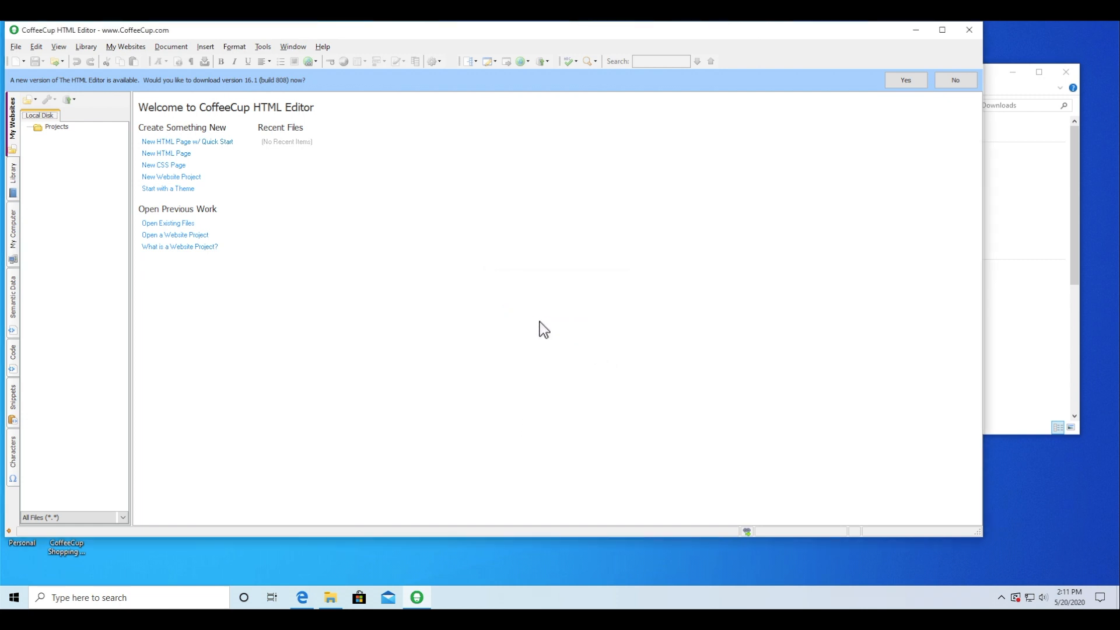
{"action": "mouse_move", "coordinate": [162, 137]}
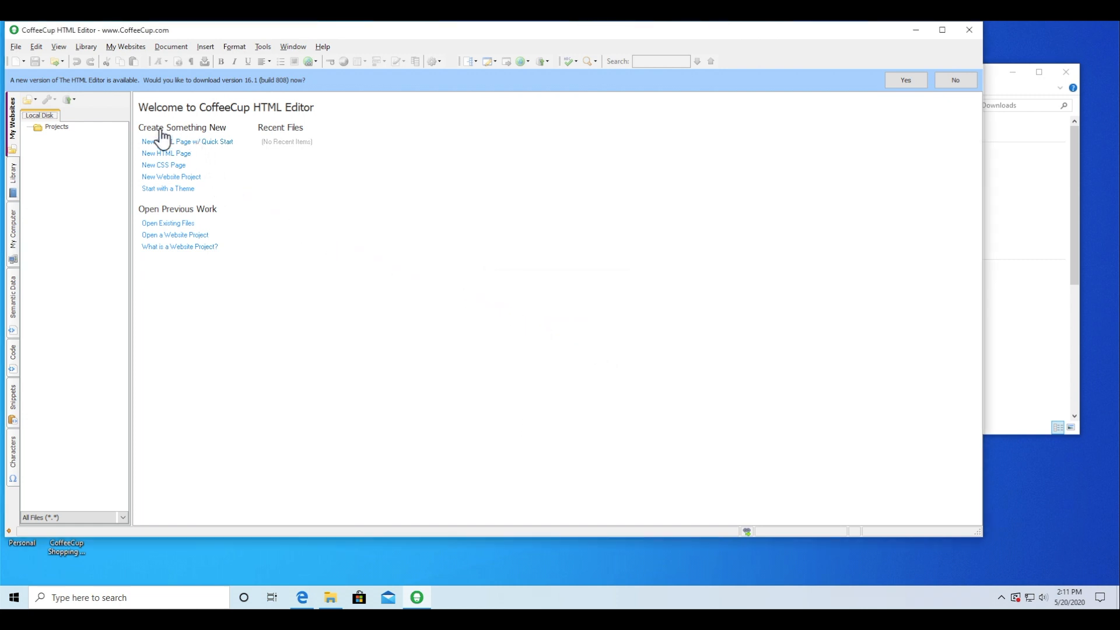
- Start a new page from a theme, picking Brands under My Themes
{"action": "left_click", "coordinate": [15, 47]}
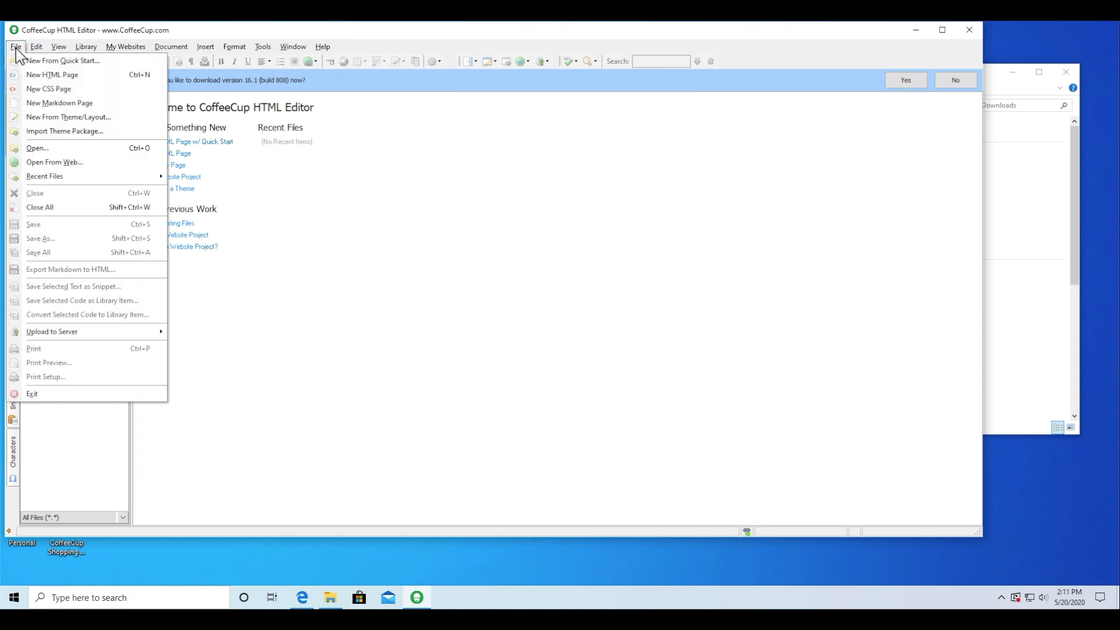
{"action": "mouse_move", "coordinate": [68, 117]}
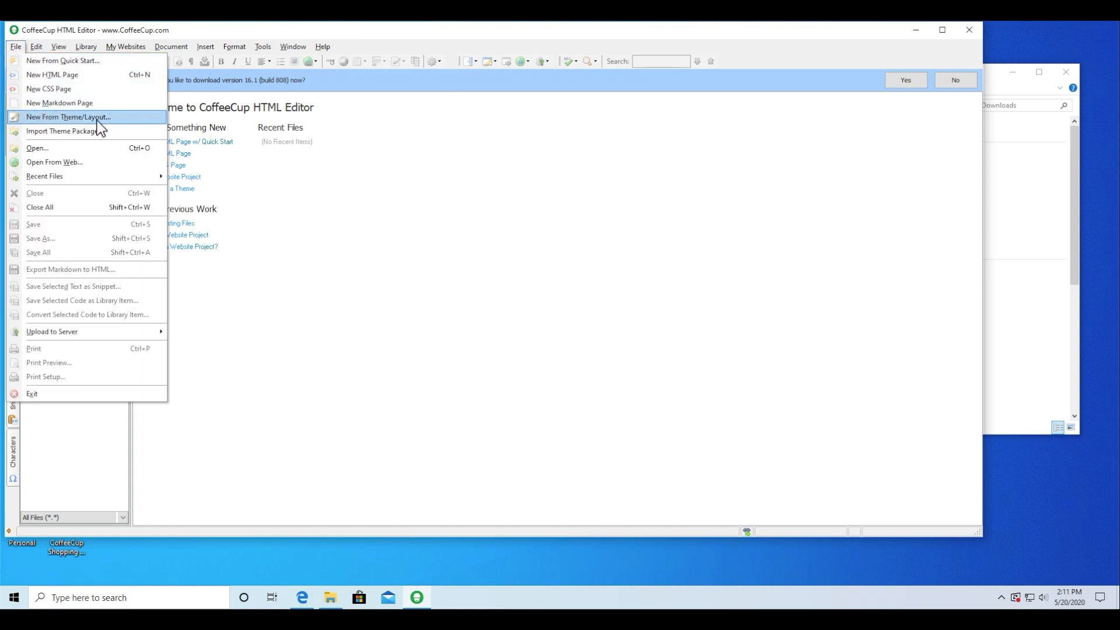
{"action": "left_click", "coordinate": [69, 116]}
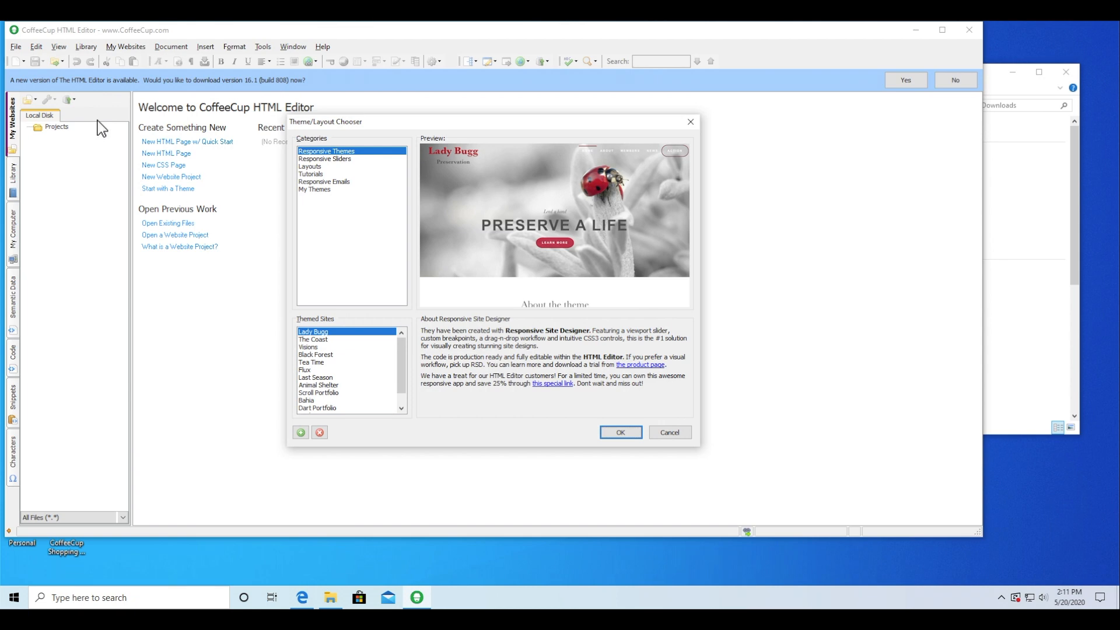
{"action": "mouse_move", "coordinate": [118, 133]}
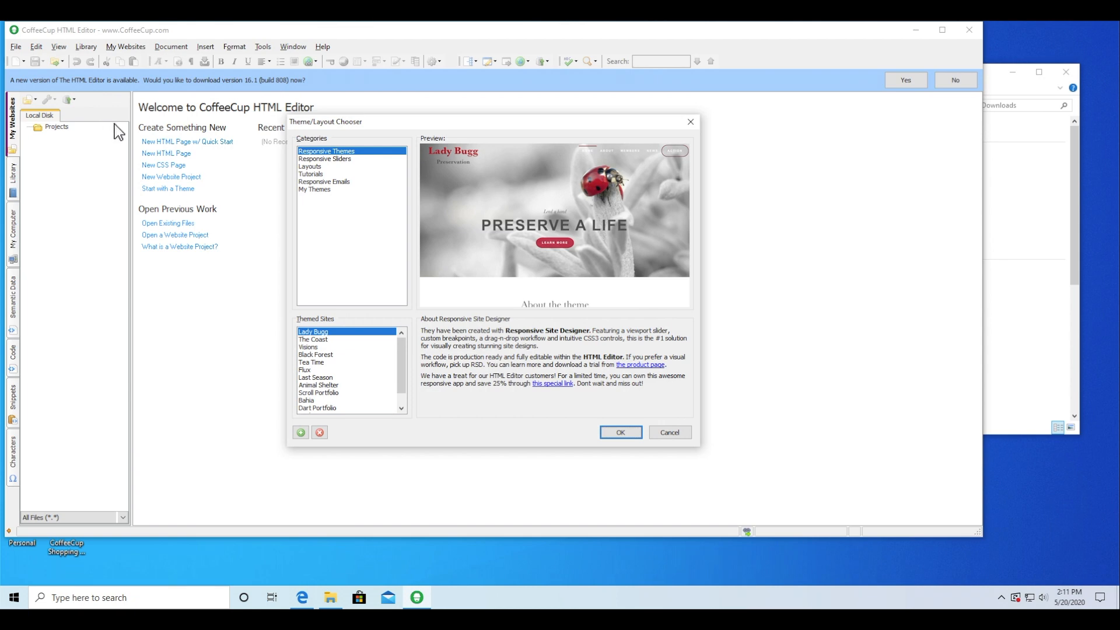
{"action": "mouse_move", "coordinate": [330, 194]}
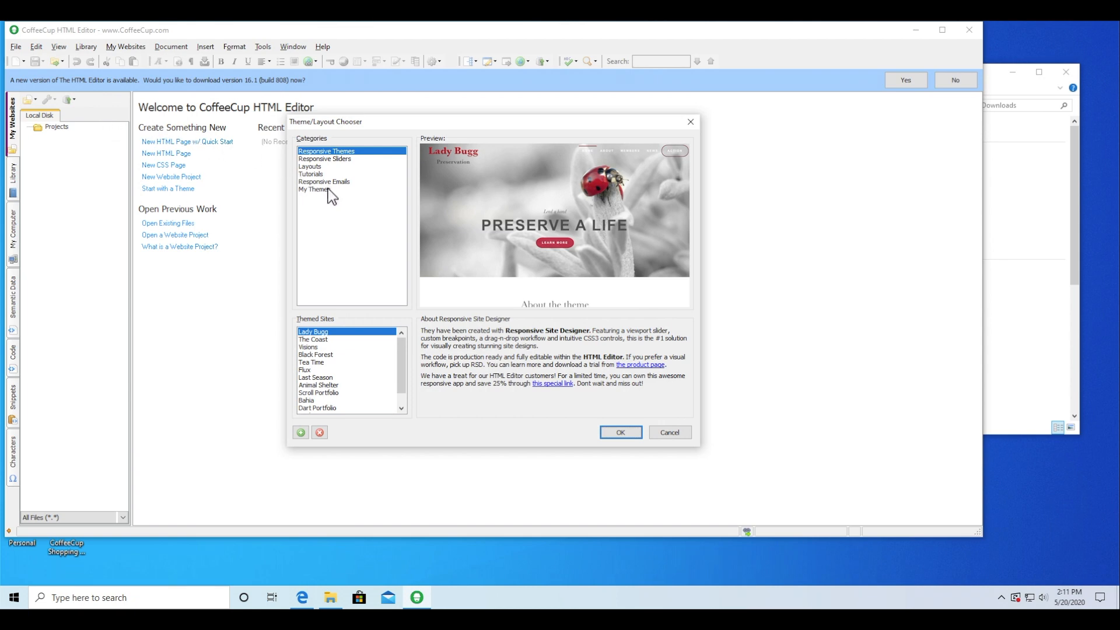
{"action": "left_click", "coordinate": [312, 189]}
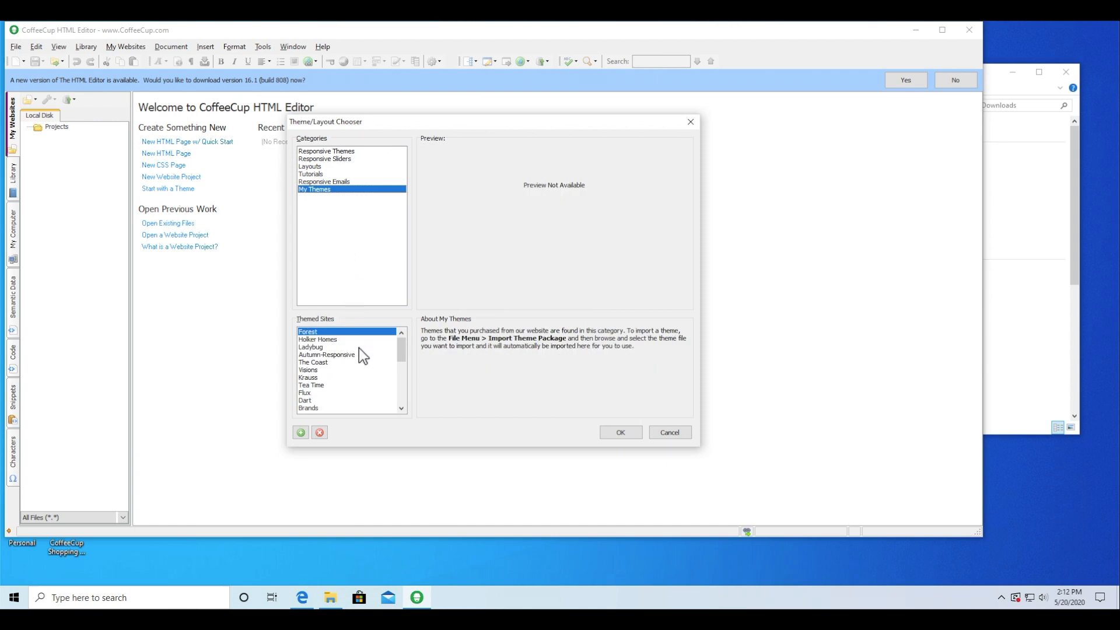
{"action": "mouse_move", "coordinate": [328, 404]}
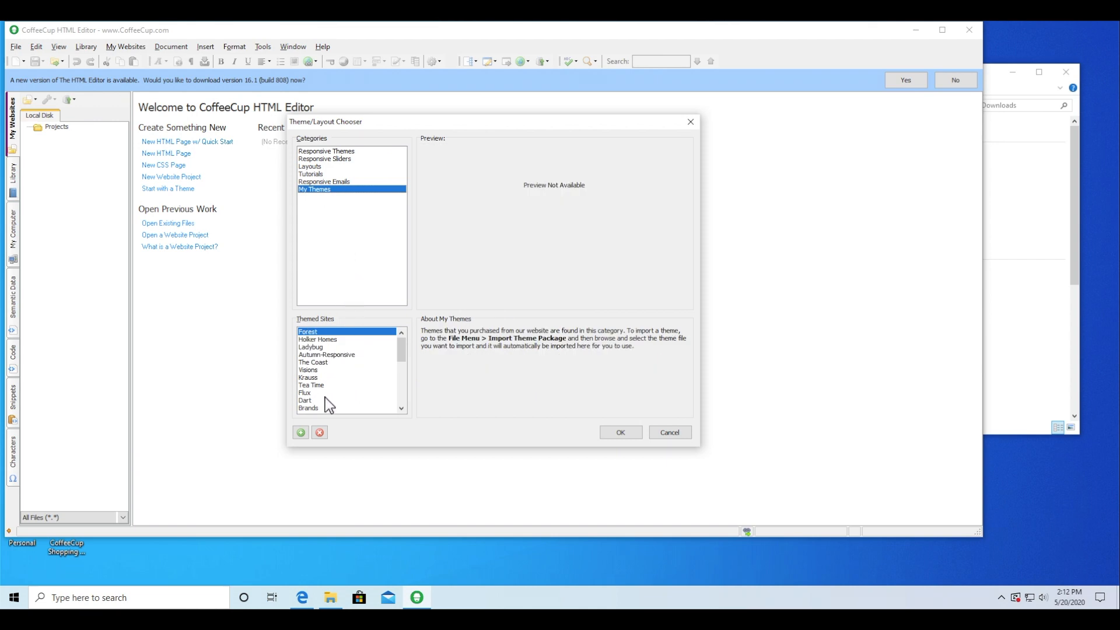
{"action": "left_click", "coordinate": [309, 408]}
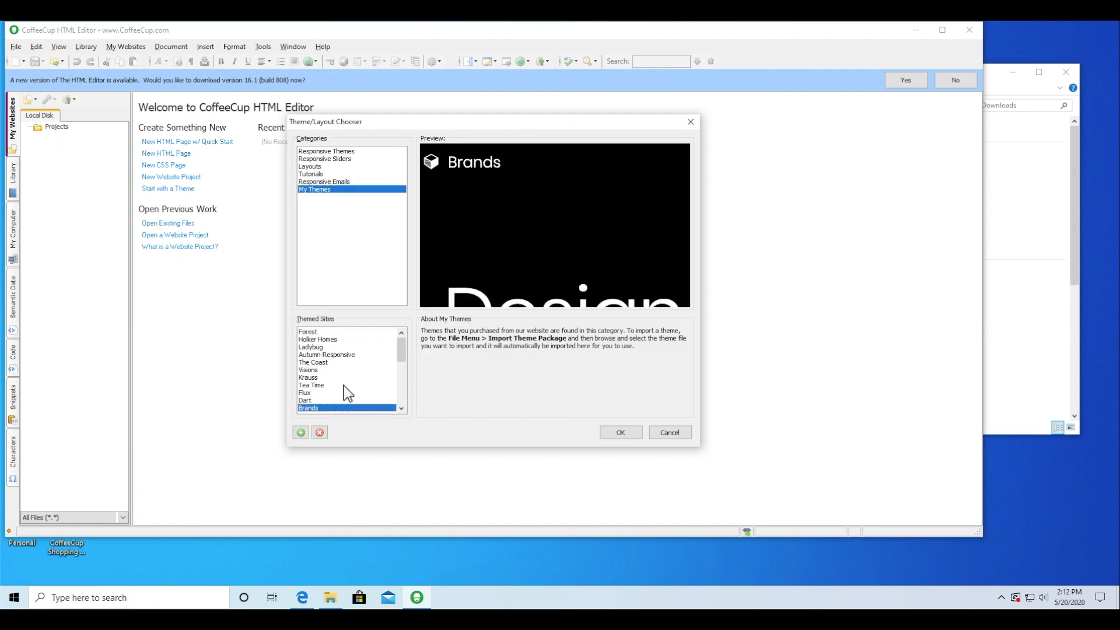
{"action": "left_click", "coordinate": [618, 431]}
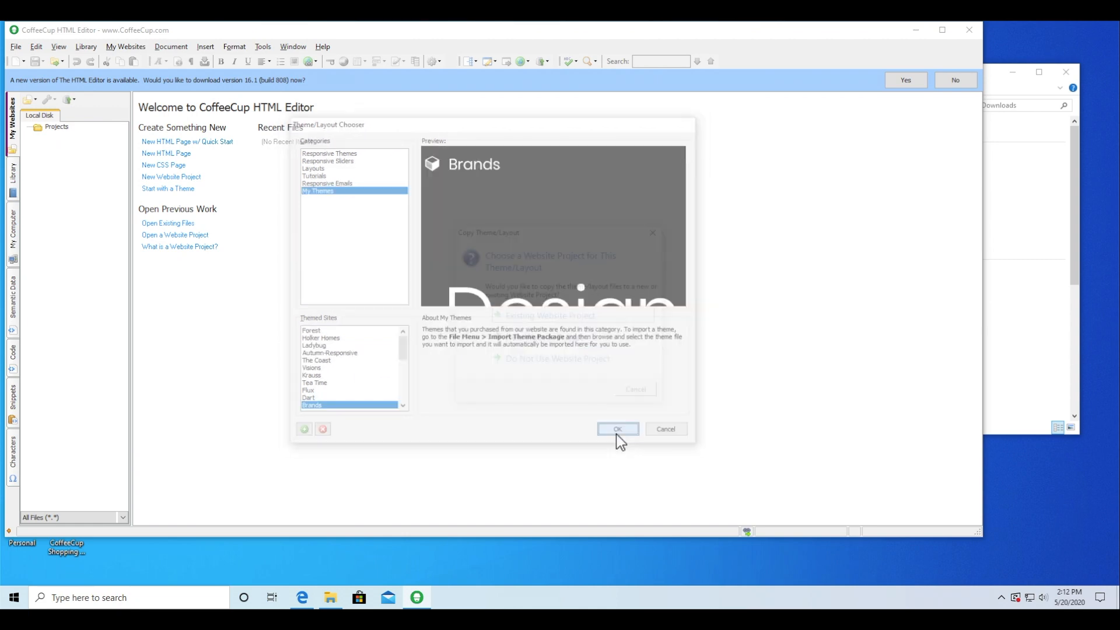
- Create the brands-example website project stored in the home folder
{"action": "left_click", "coordinate": [617, 429]}
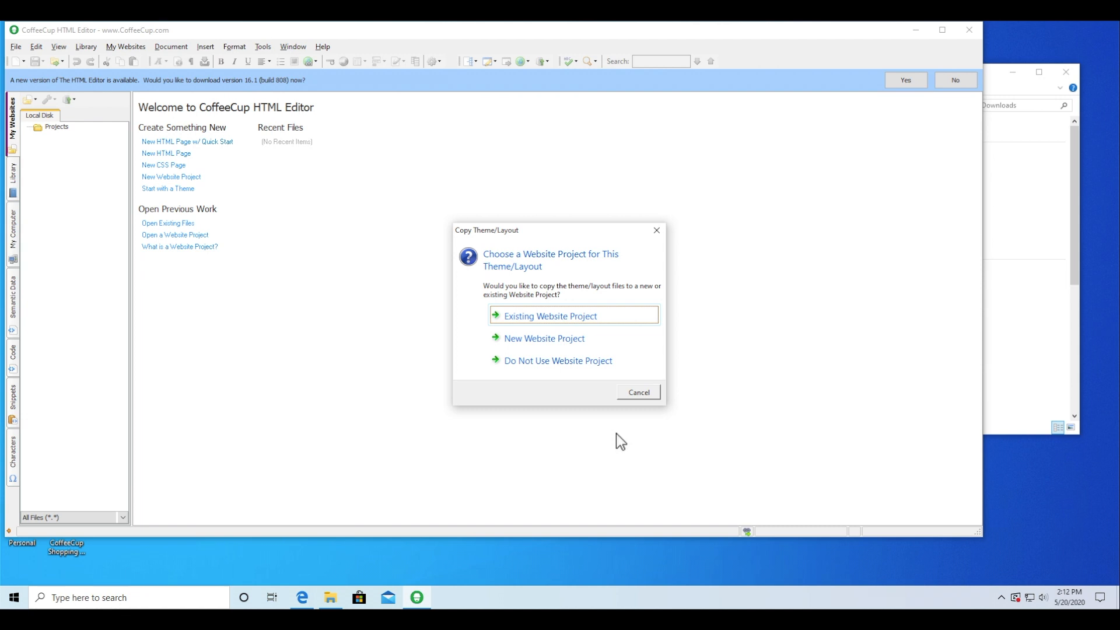
{"action": "mouse_move", "coordinate": [603, 386]}
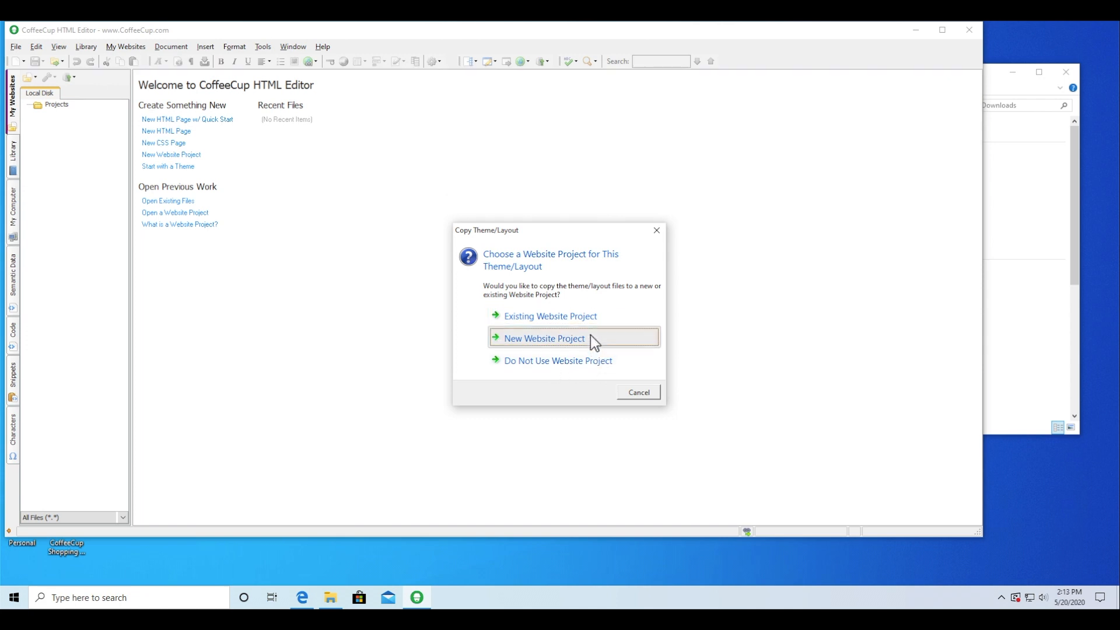
{"action": "left_click", "coordinate": [543, 338]}
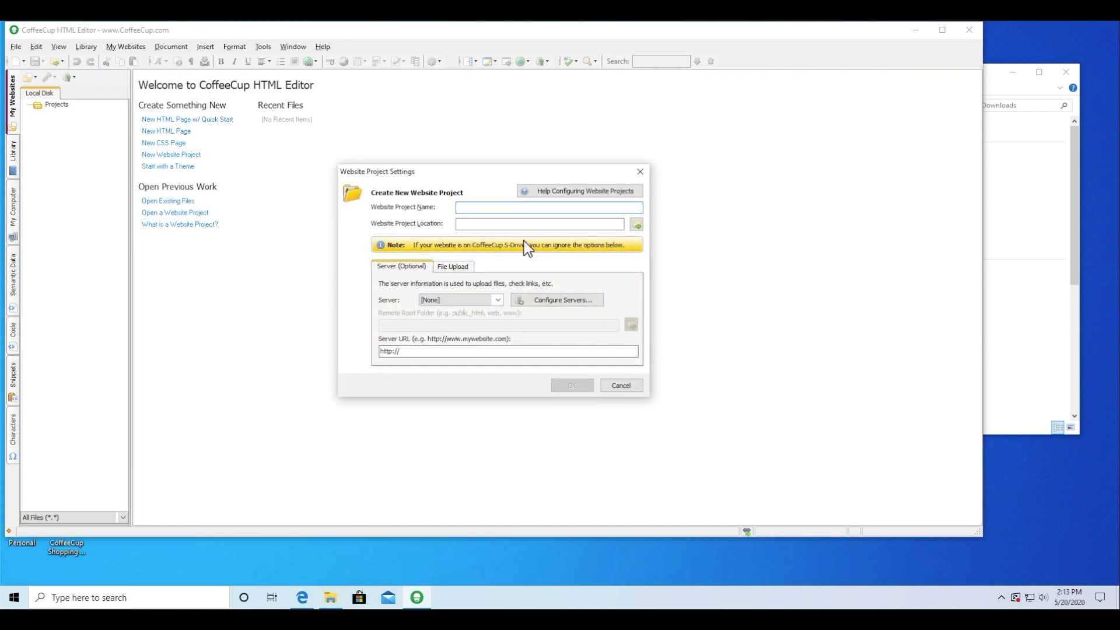
{"action": "type", "text": "brands-example"}
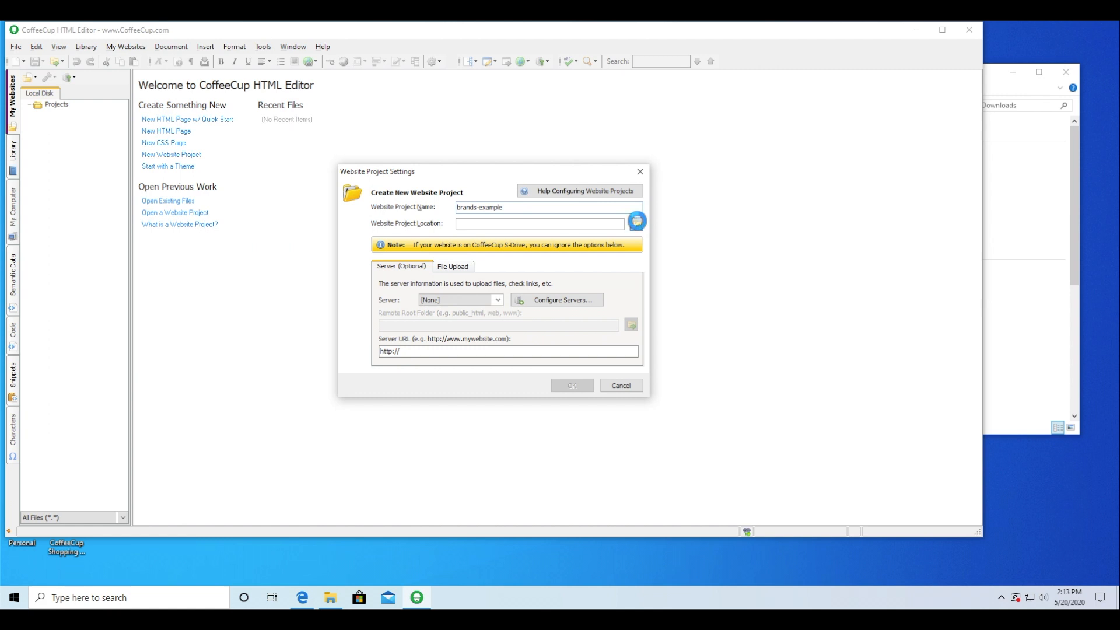
{"action": "left_click", "coordinate": [635, 222]}
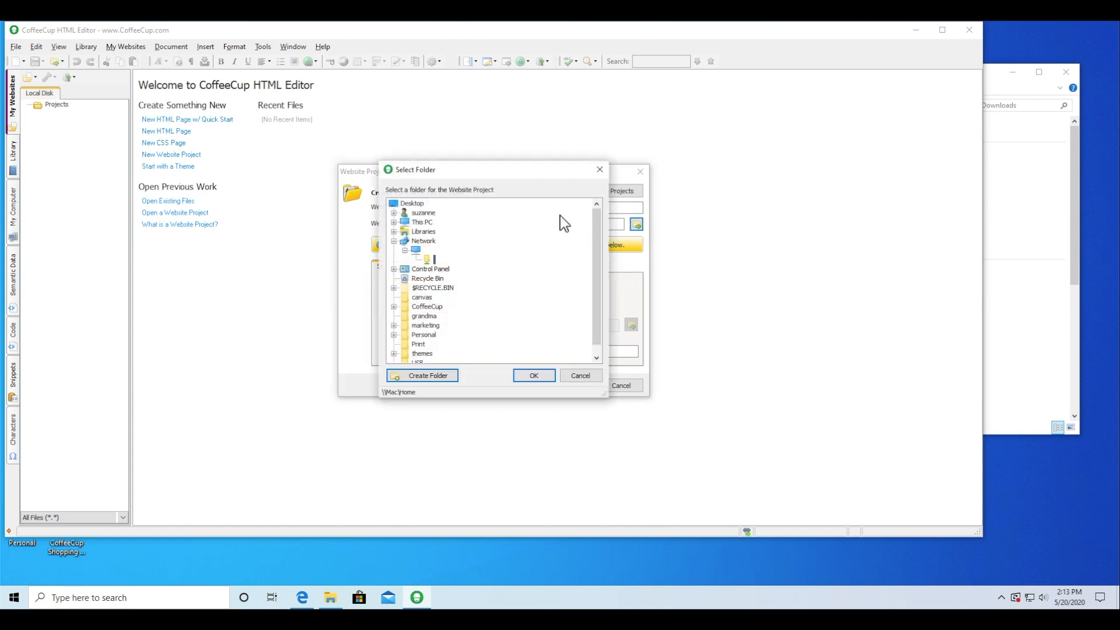
{"action": "left_click", "coordinate": [421, 213]}
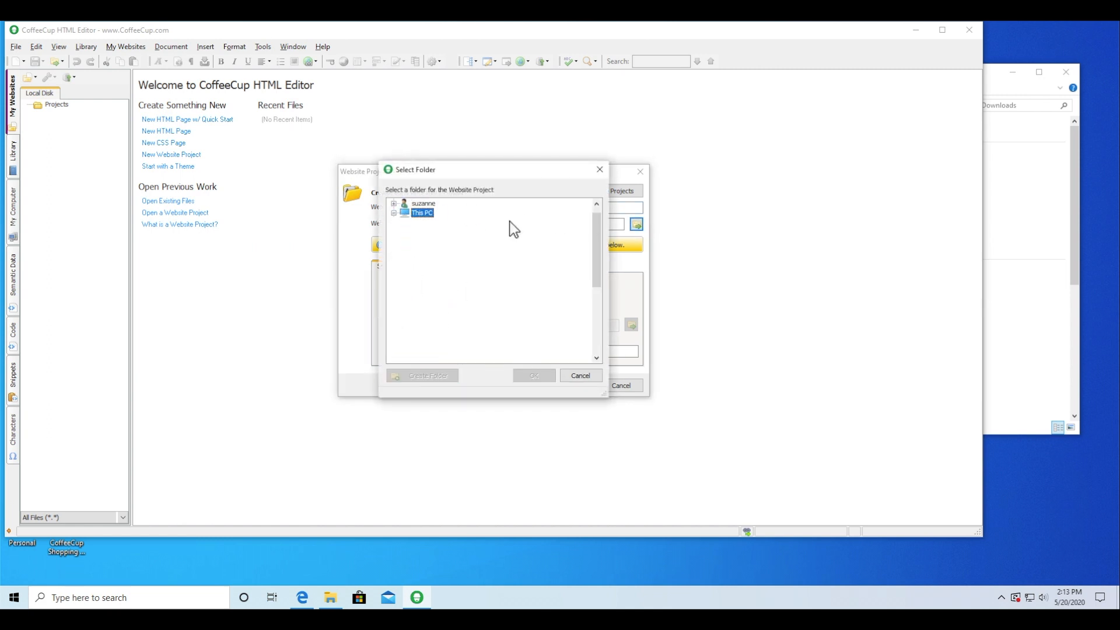
{"action": "left_click", "coordinate": [393, 203]}
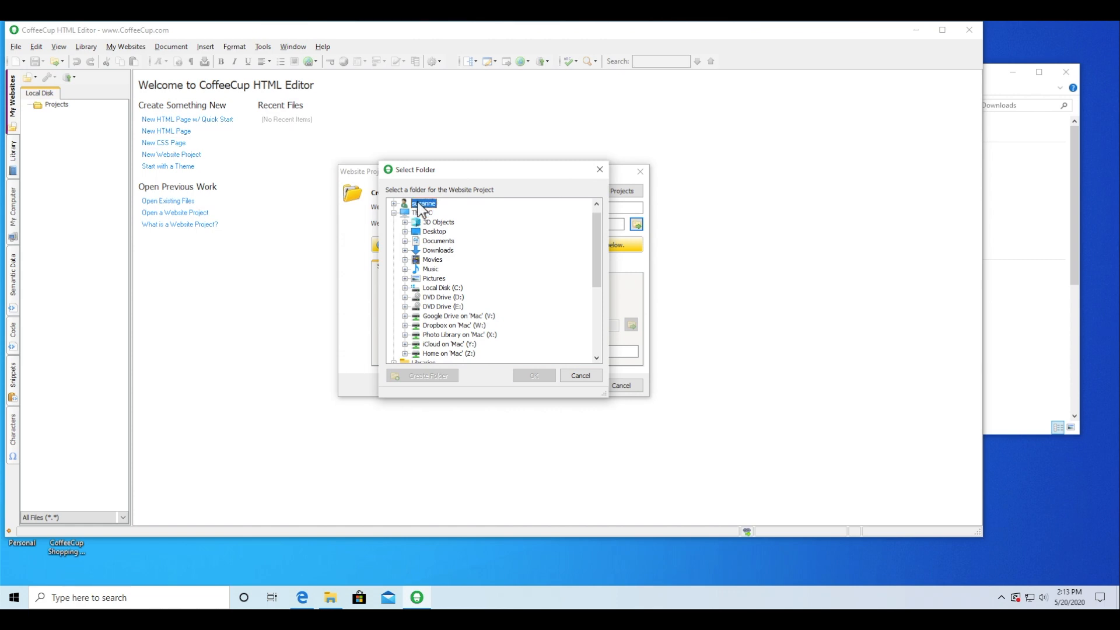
{"action": "left_click", "coordinate": [579, 375]}
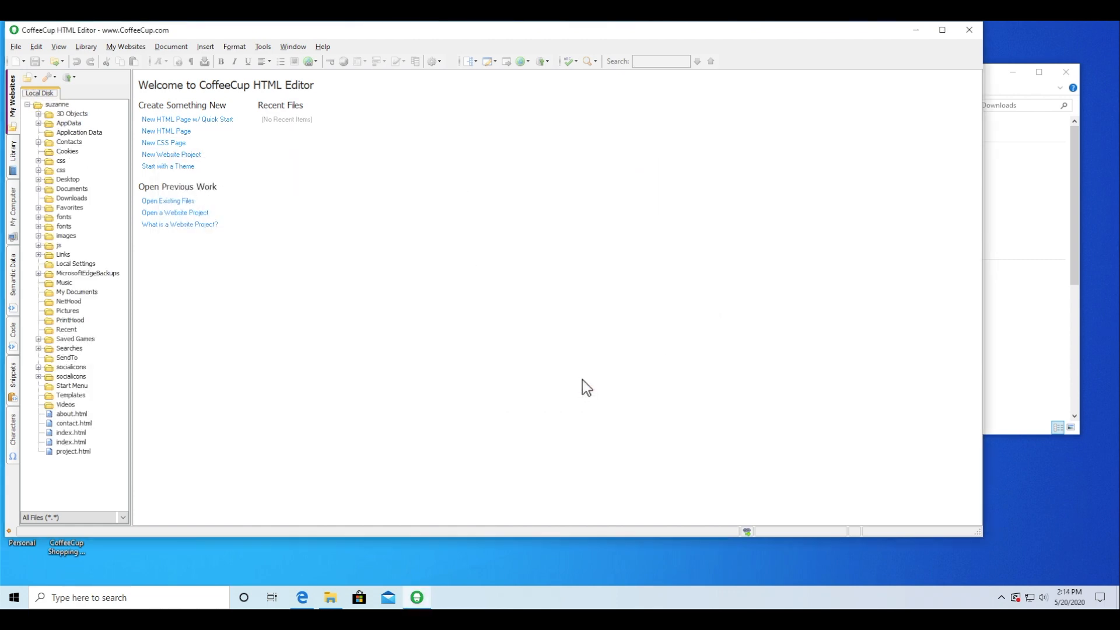
- Open index.html from the project file tree and preview the Brands page
{"action": "left_click", "coordinate": [70, 432]}
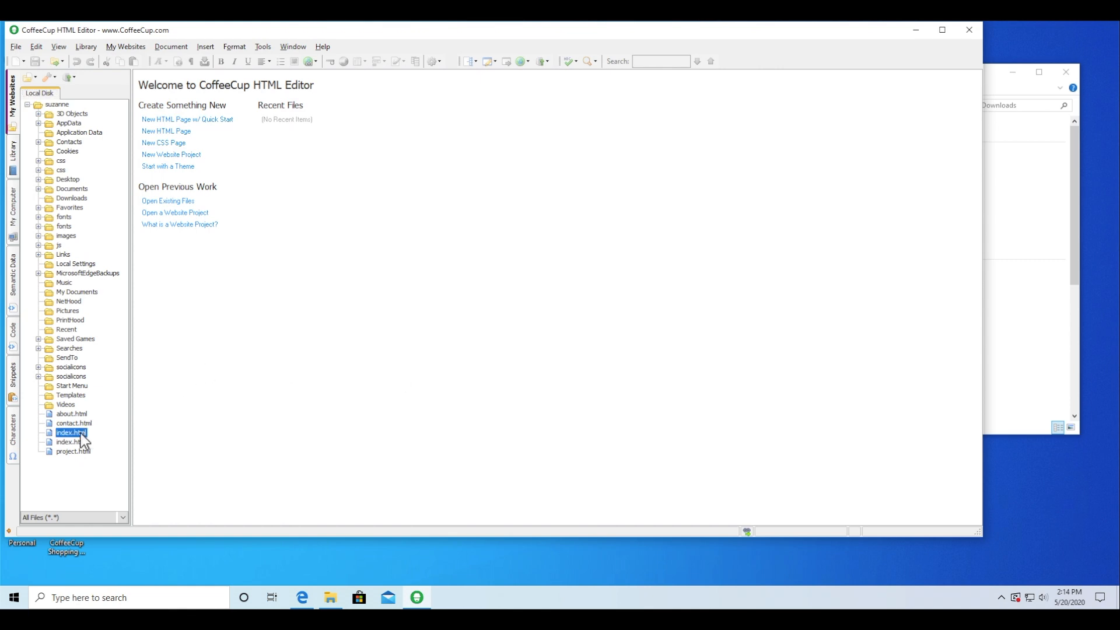
{"action": "double_click", "coordinate": [70, 432]}
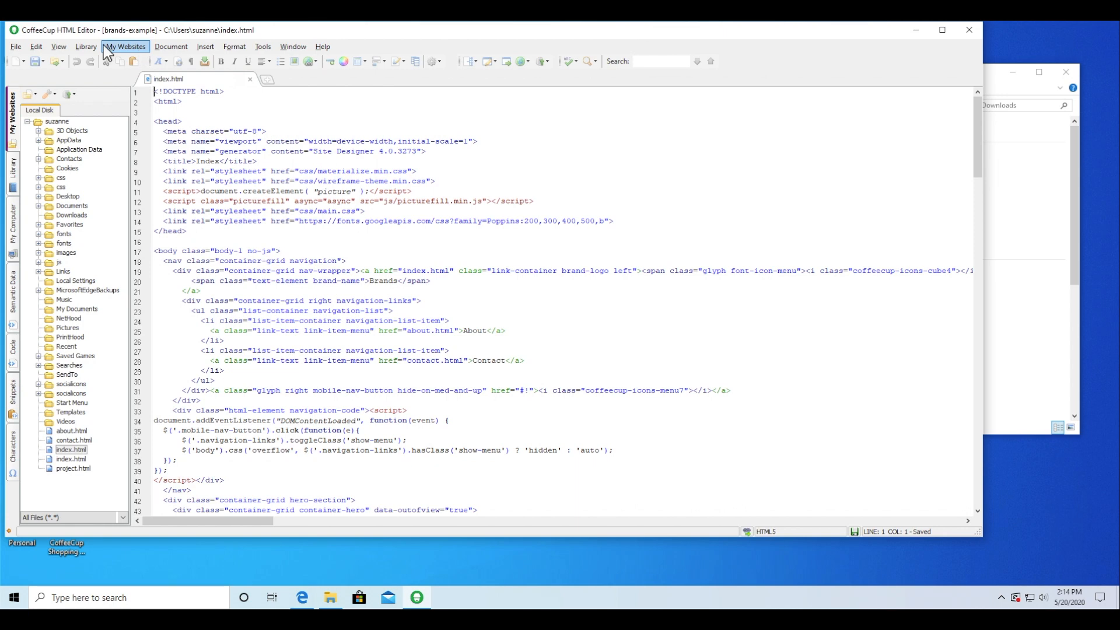
{"action": "left_click", "coordinate": [59, 47]}
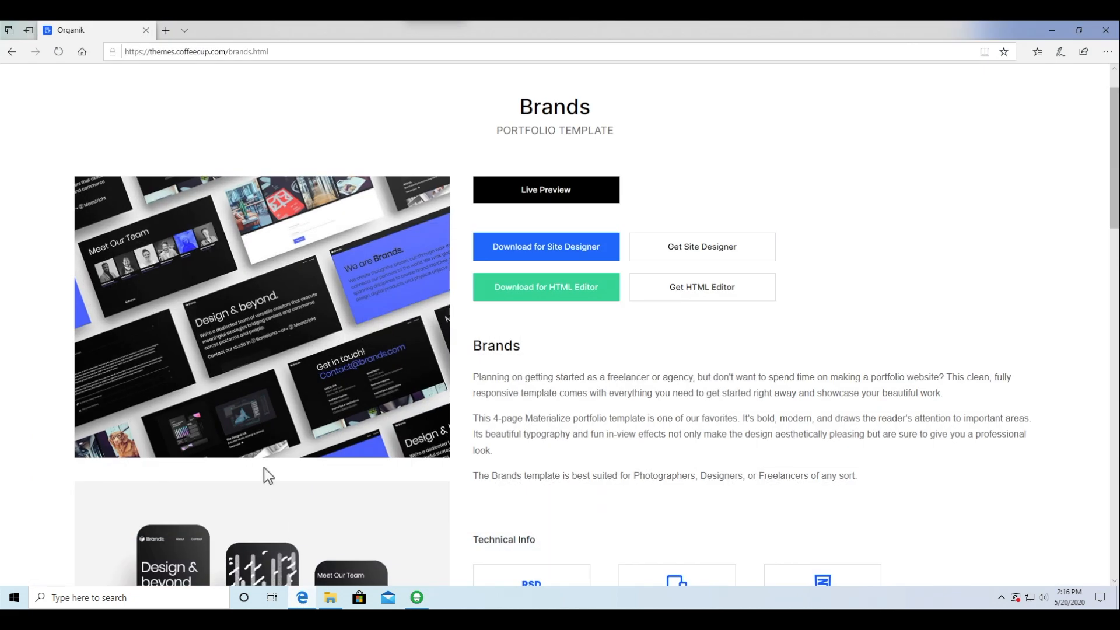
- Return to the templates list and save the Commons & Soons HTML Editor file
{"action": "left_click", "coordinate": [11, 51]}
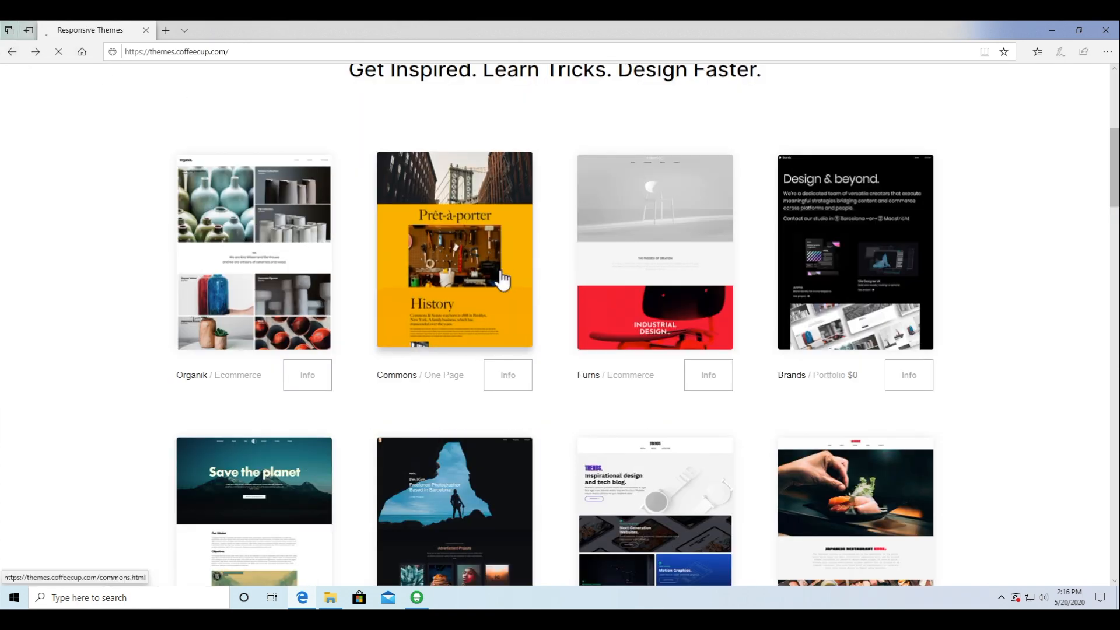
{"action": "left_click", "coordinate": [454, 250]}
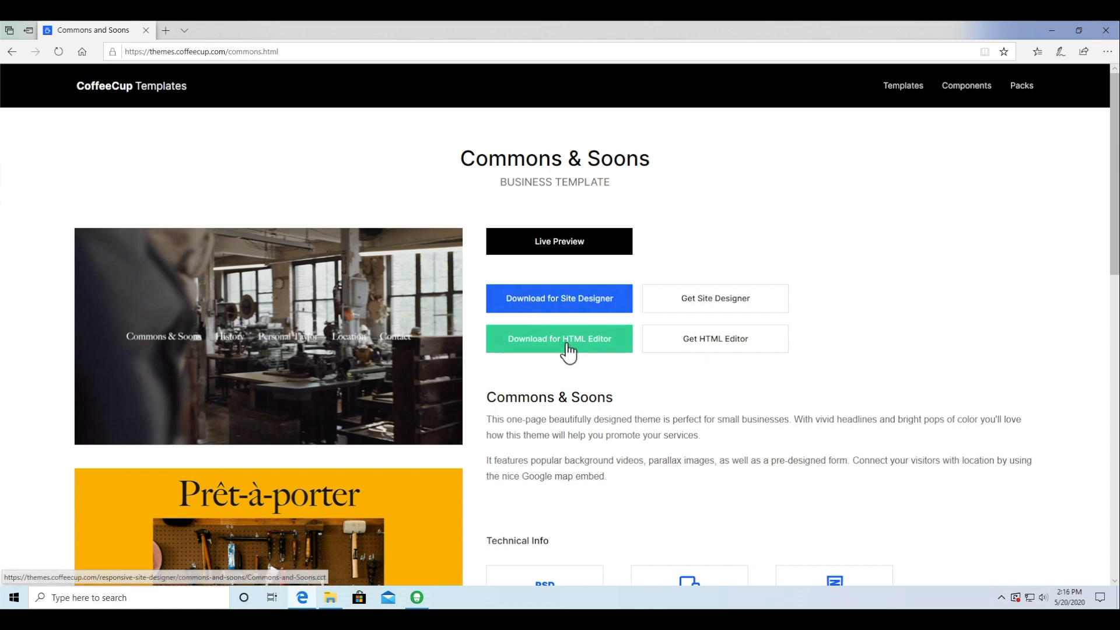
{"action": "left_click", "coordinate": [559, 338]}
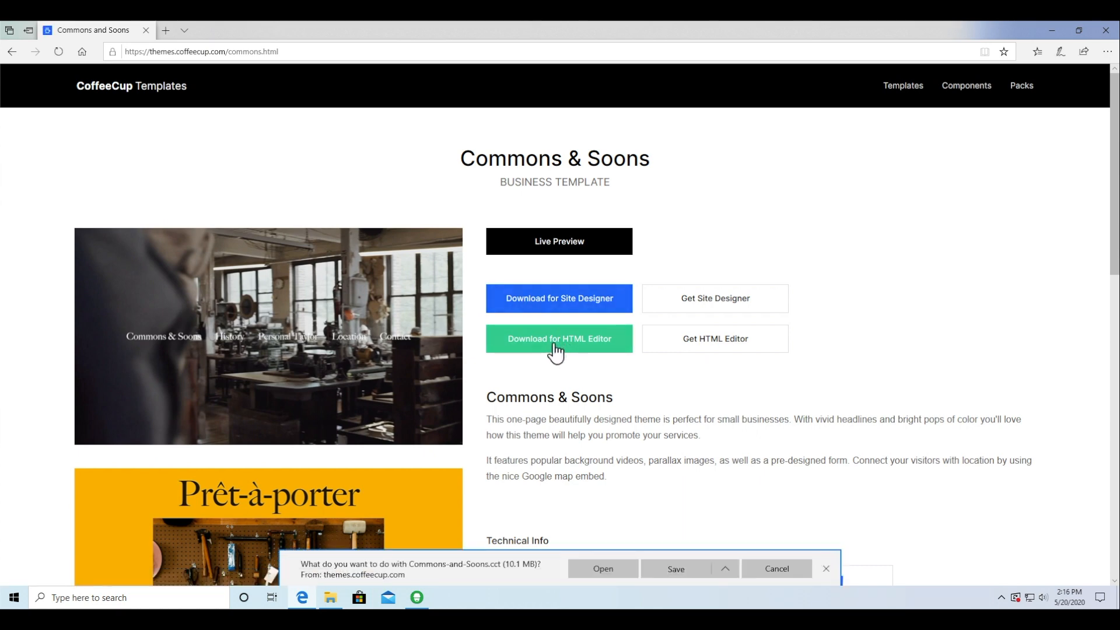
{"action": "left_click", "coordinate": [674, 568]}
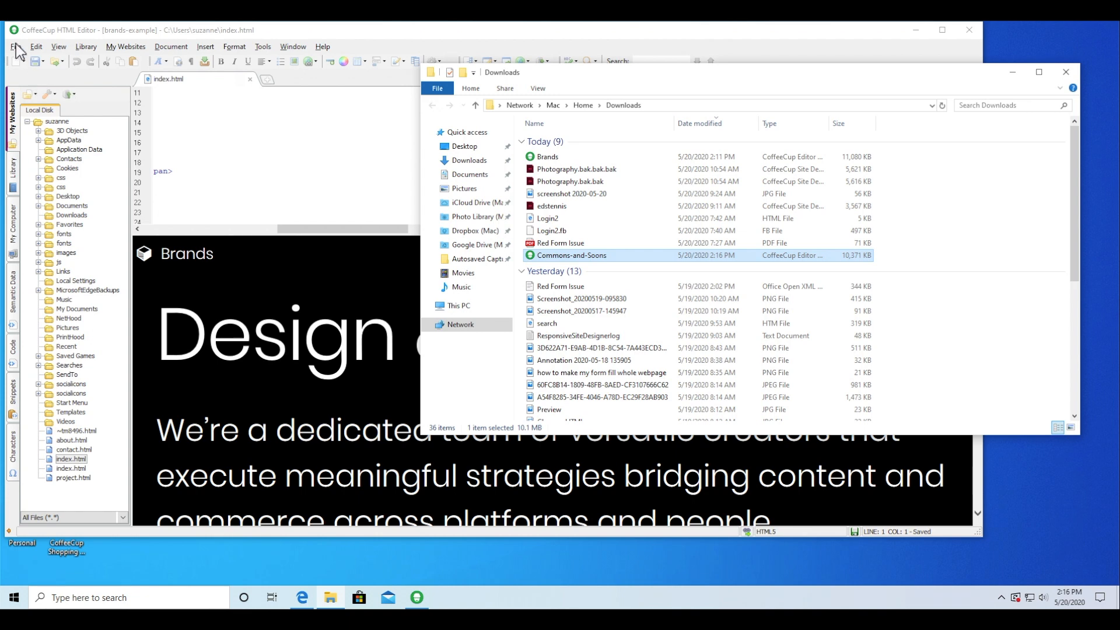
- Import the Commons-and-Soons theme package from the Downloads folder
{"action": "left_click", "coordinate": [14, 46]}
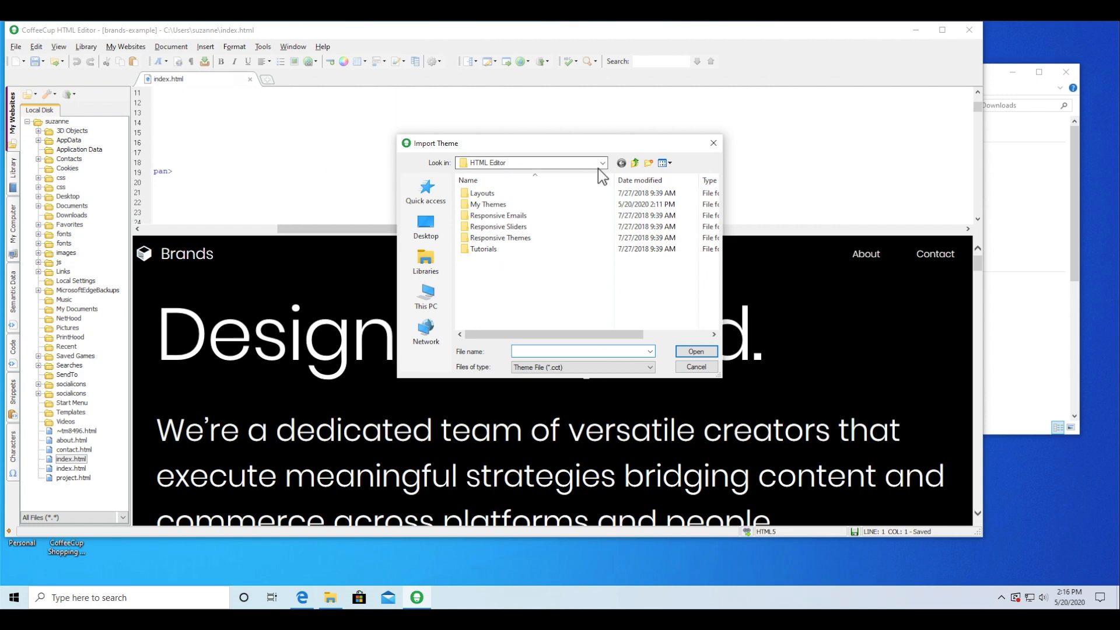
{"action": "left_click", "coordinate": [601, 162]}
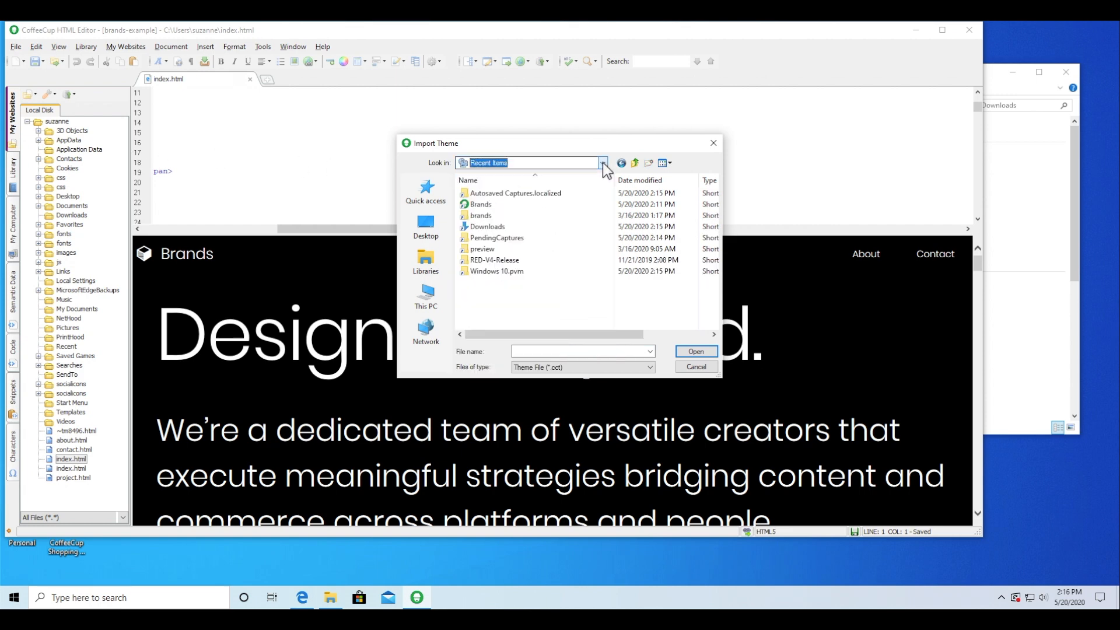
{"action": "left_click", "coordinate": [425, 297]}
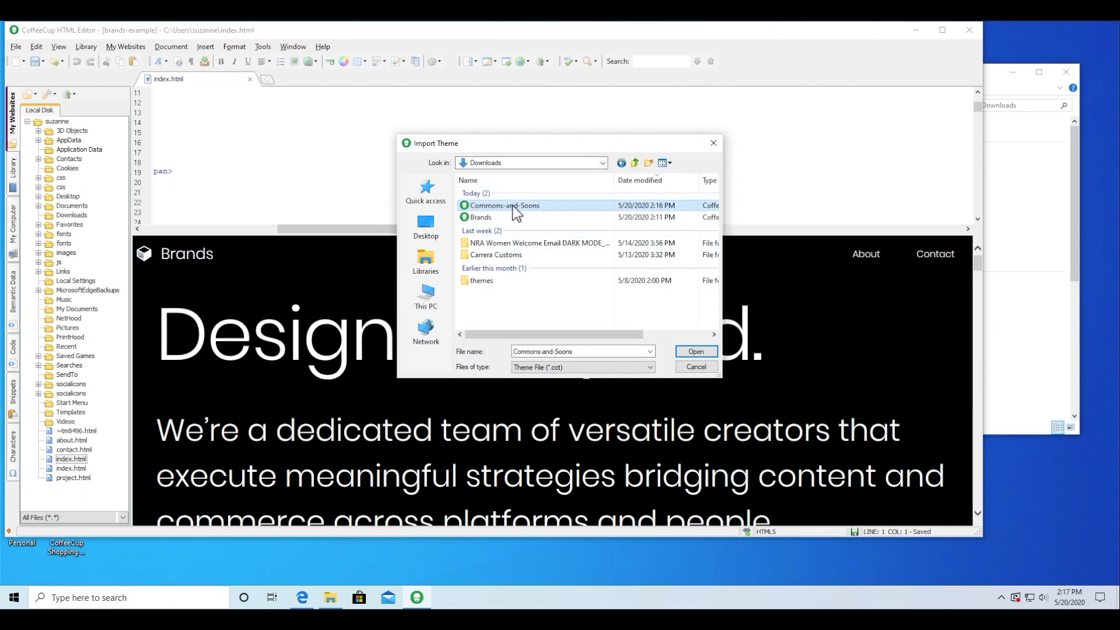
{"action": "left_click", "coordinate": [694, 350]}
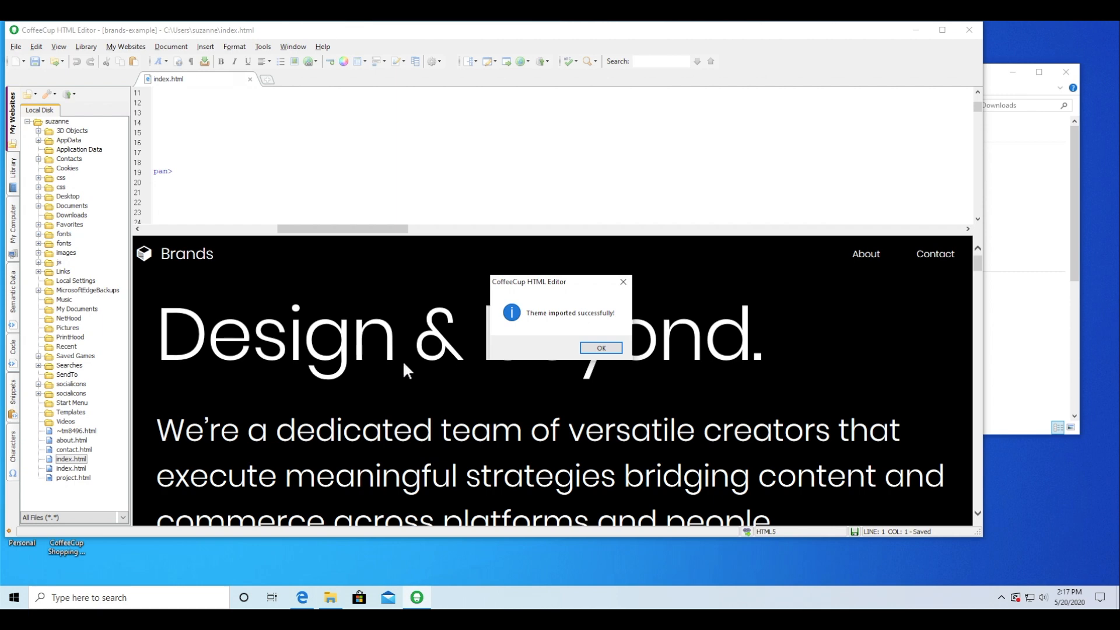